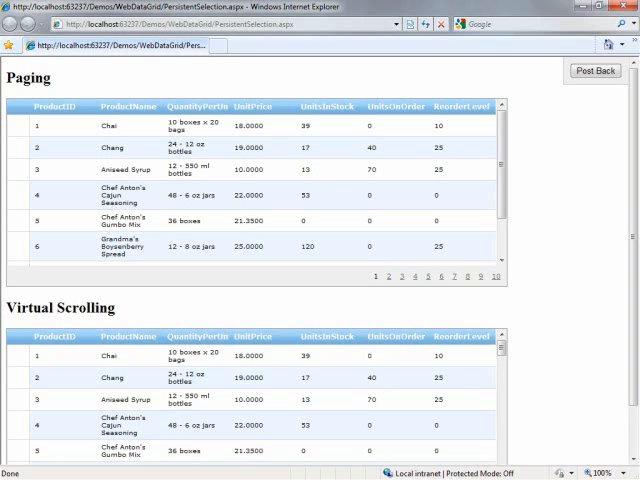
pyautogui.moveTo(616, 204)
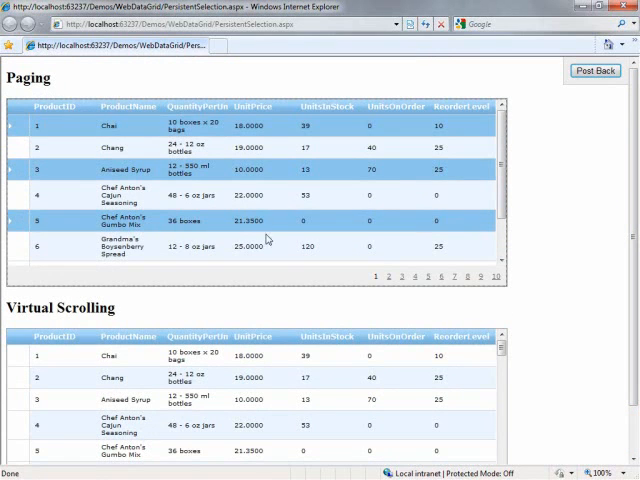
# Select another product row in the Paging grid and return to page 1 to confirm selections persist.
pyautogui.click(388, 276)
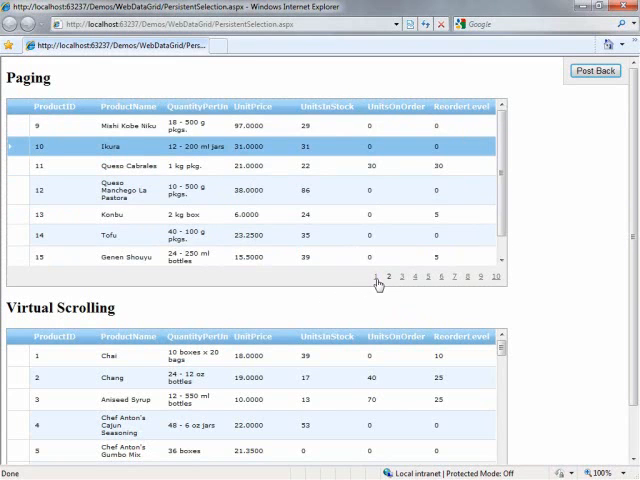
pyautogui.click(376, 276)
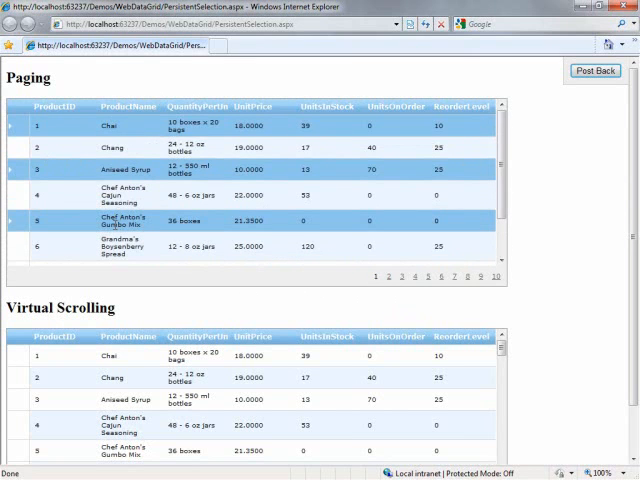
pyautogui.moveTo(304, 234)
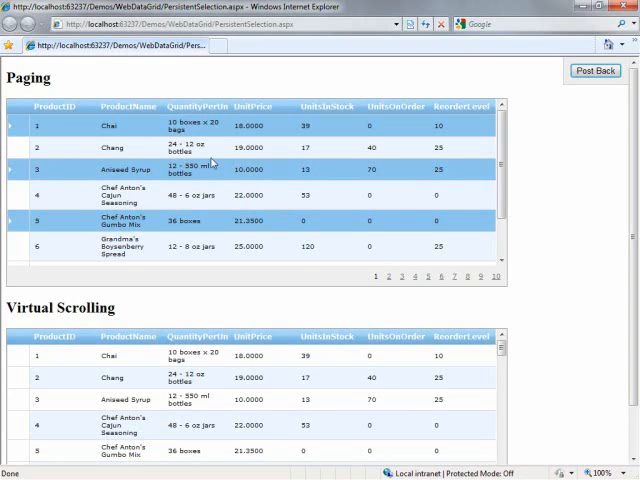
pyautogui.moveTo(502, 152)
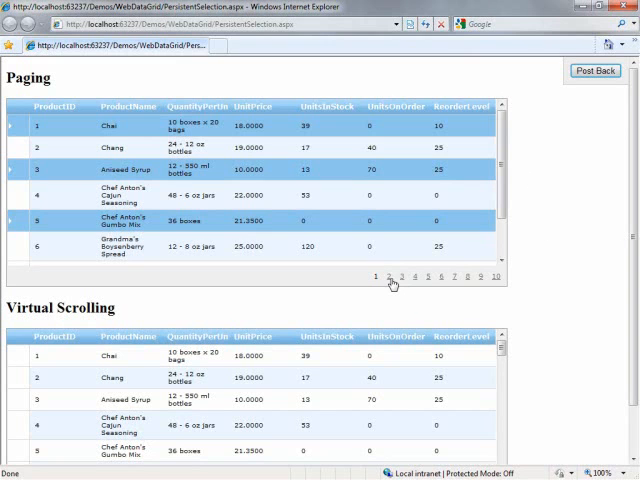
pyautogui.moveTo(398, 284)
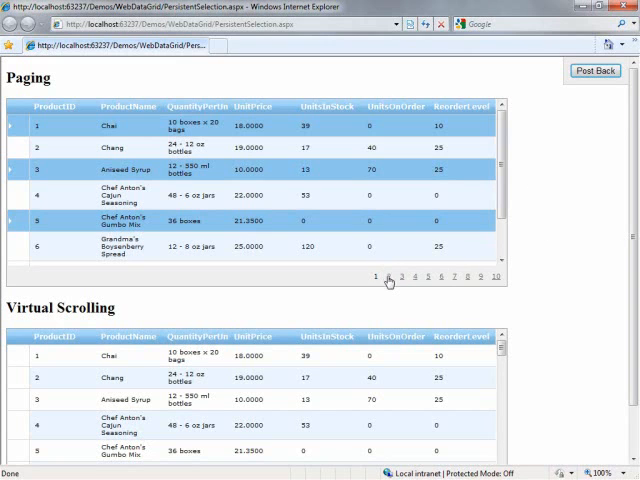
pyautogui.moveTo(388, 284)
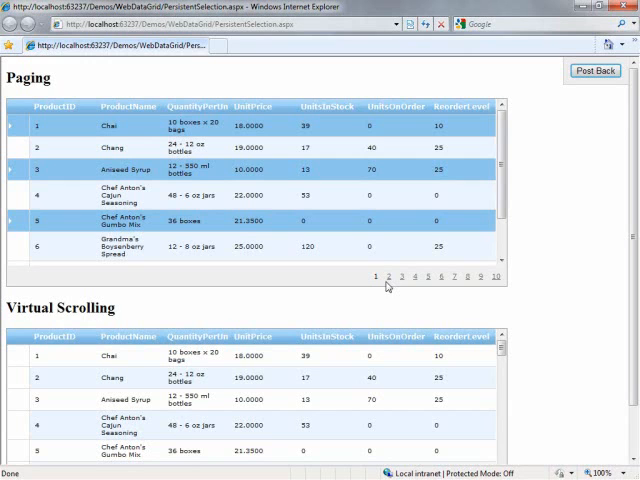
pyautogui.scroll(-3)
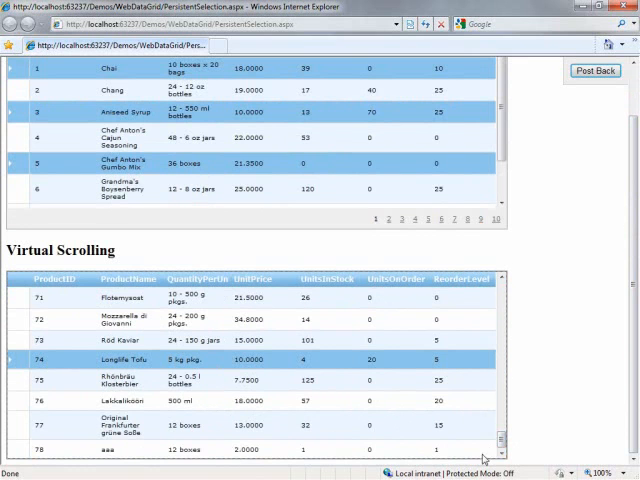
pyautogui.scroll(3)
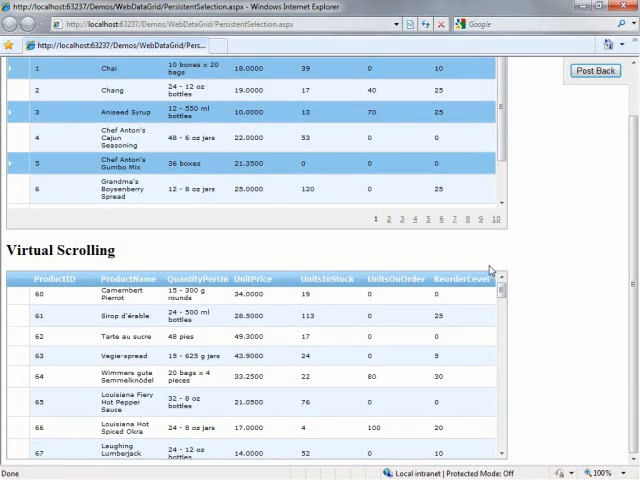
pyautogui.scroll(3)
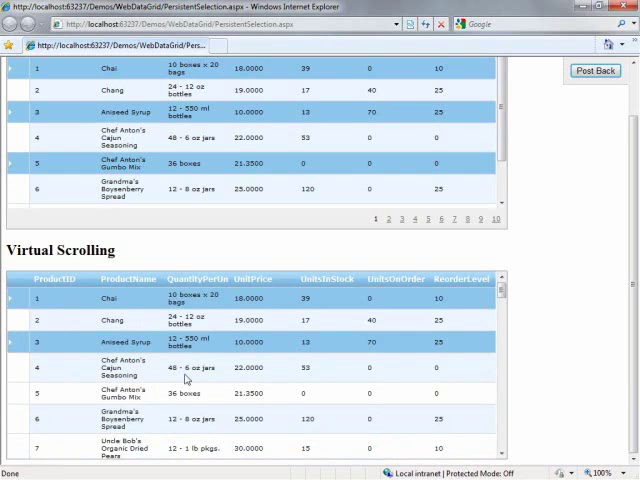
pyautogui.scroll(-3)
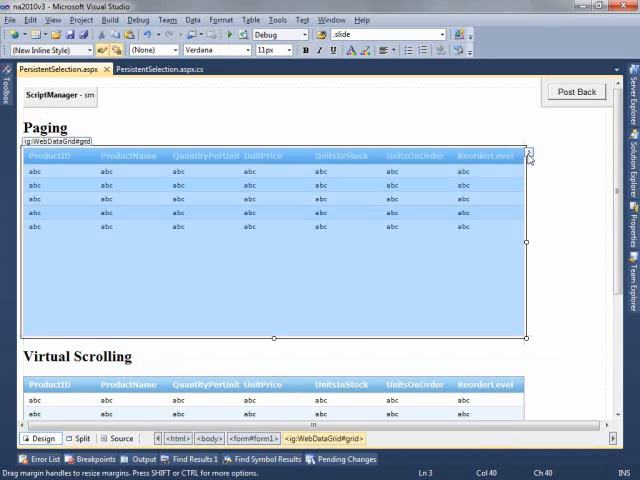
# Bring up the Edit Grid Behaviors dialog from the Paging grid's smart tag.
pyautogui.click(528, 152)
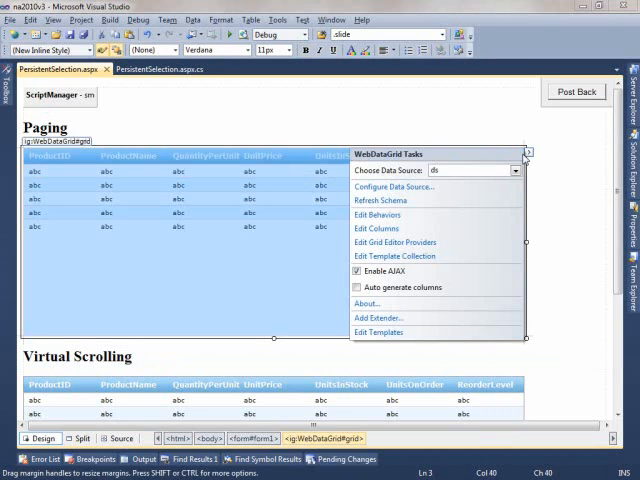
pyautogui.click(376, 214)
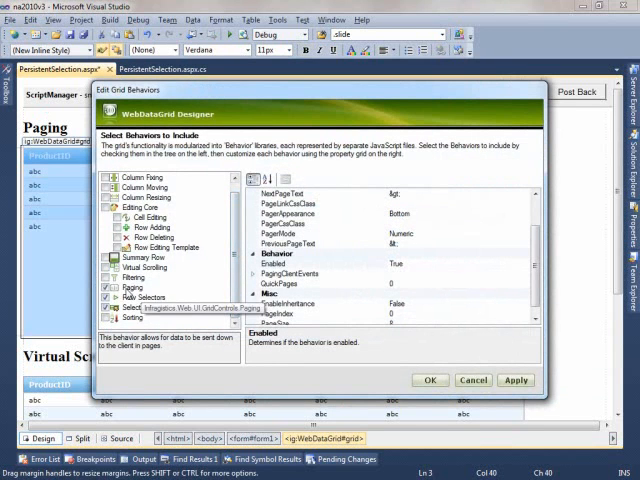
# Review the Row Selectors and Paging behavior properties in the behaviors editor.
pyautogui.click(148, 308)
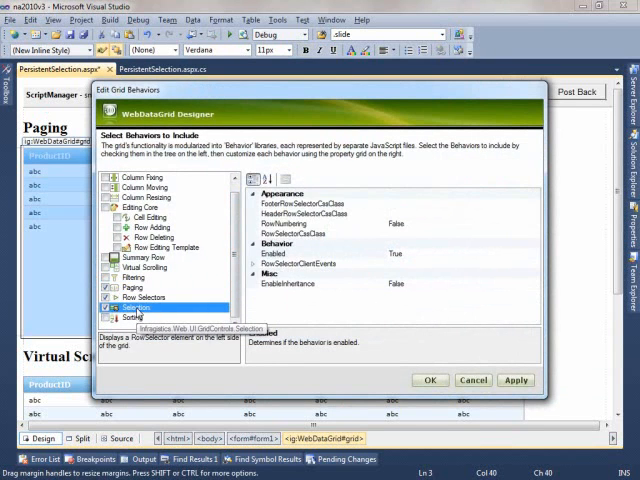
pyautogui.click(140, 308)
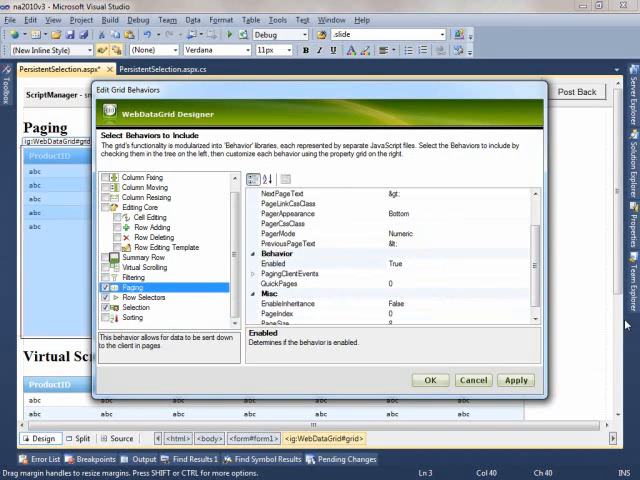
pyautogui.scroll(-3)
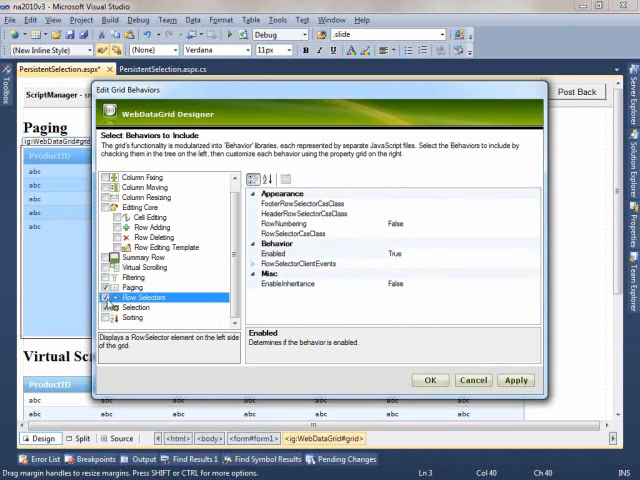
# Set the Selection behavior's CellClickAction to Row and RowSelectType to Multiple.
pyautogui.click(138, 308)
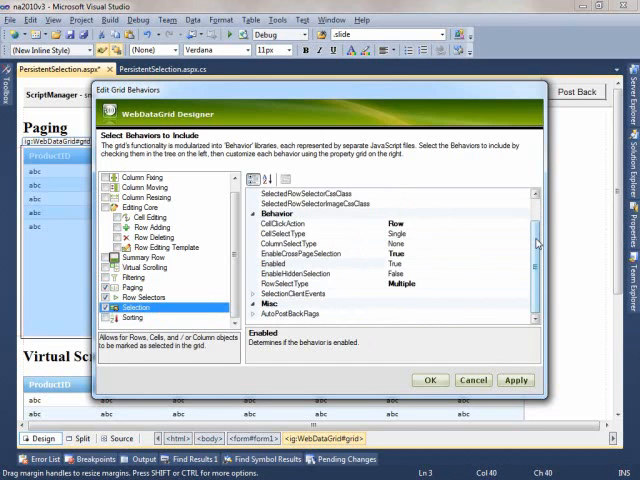
pyautogui.click(284, 224)
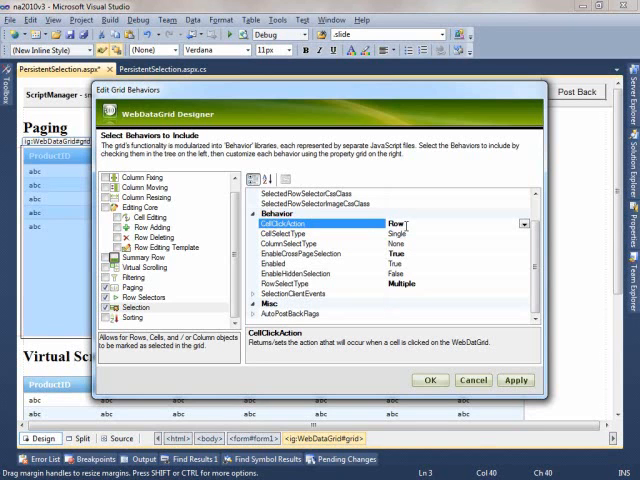
pyautogui.click(310, 254)
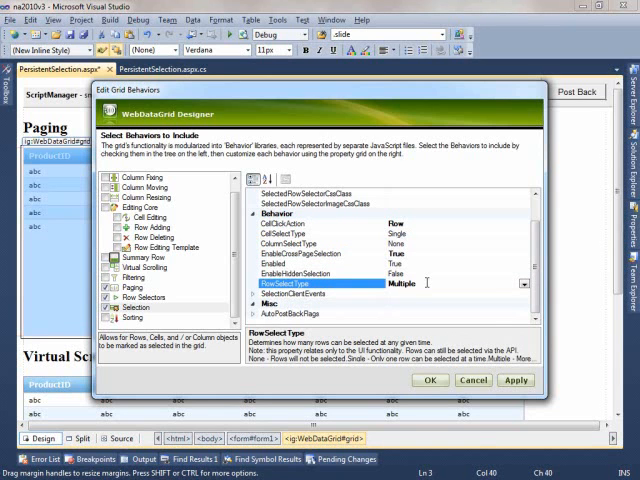
pyautogui.click(524, 284)
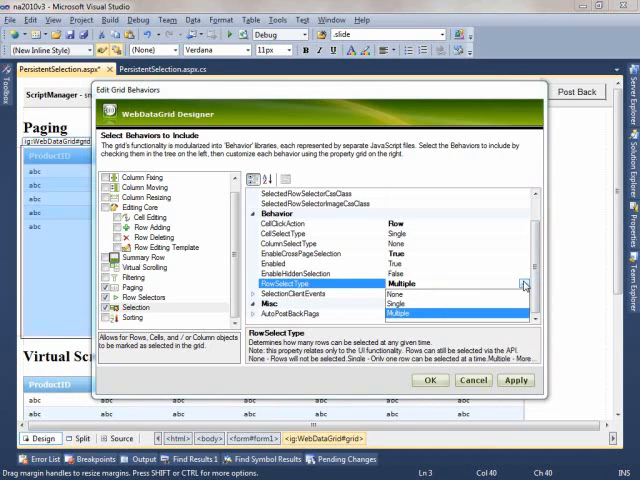
pyautogui.click(402, 312)
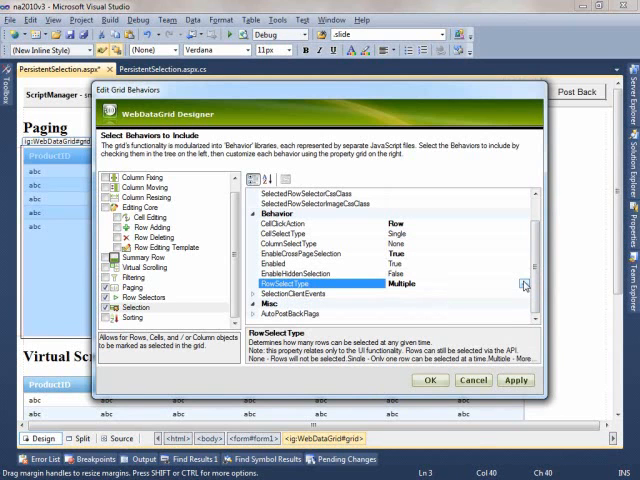
# Apply the behavior settings and review the grid's ProductID DataKeyFields and 300px Height properties.
pyautogui.click(430, 380)
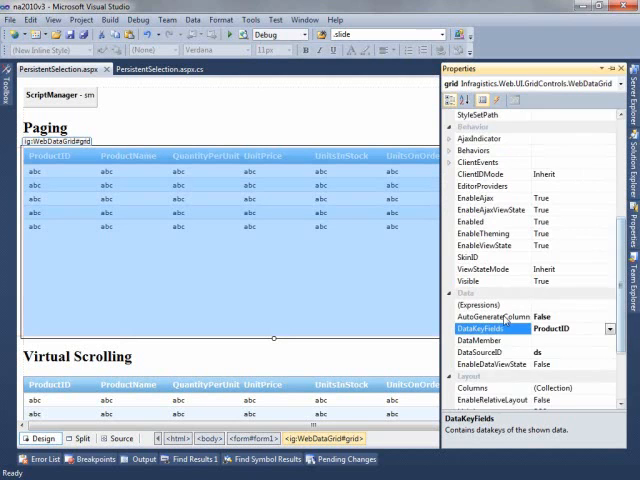
pyautogui.scroll(-3)
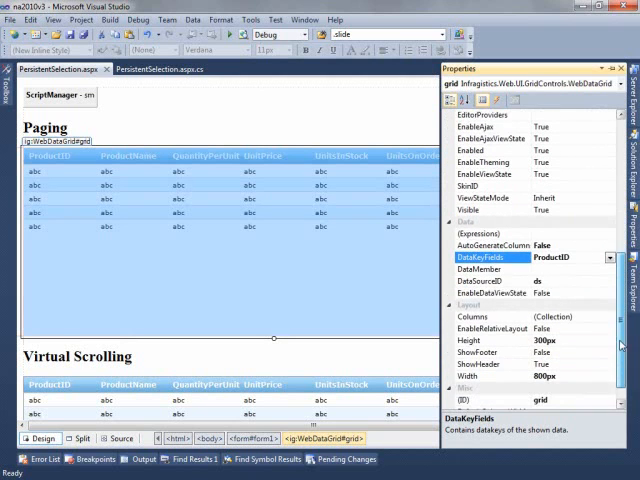
pyautogui.scroll(-3)
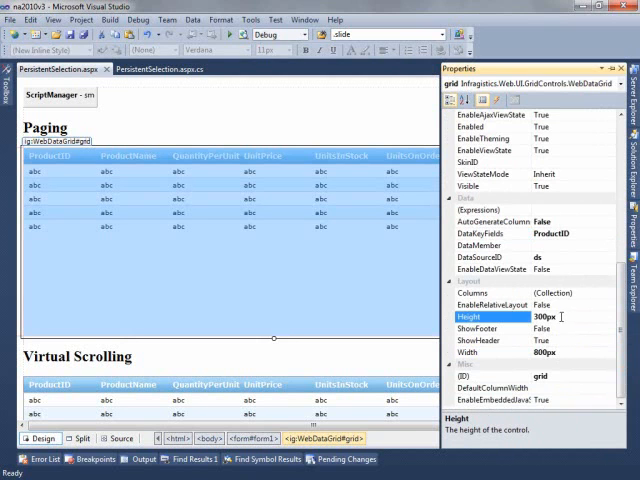
pyautogui.tripleClick(544, 316)
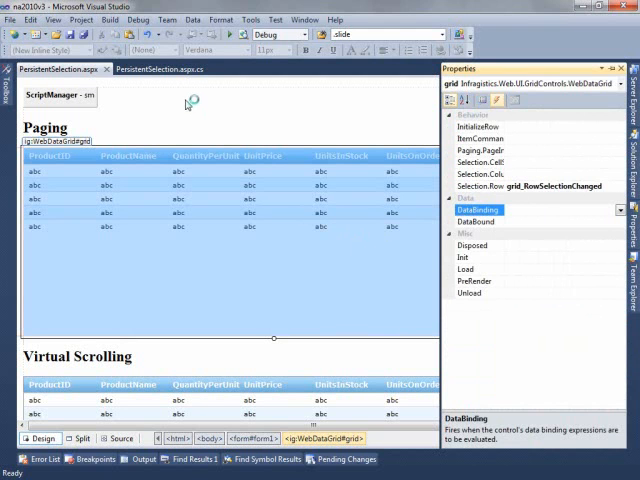
# Show grid_RowSelectionChanged in PersistentSelection.aspx.cs and highlight uses of the index counter.
pyautogui.click(144, 52)
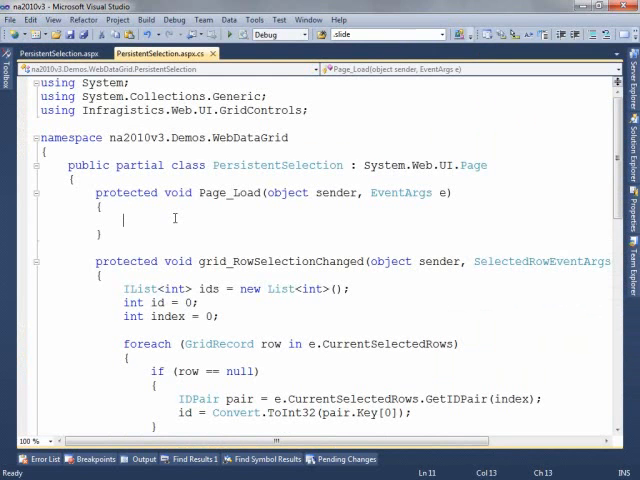
pyautogui.scroll(-3)
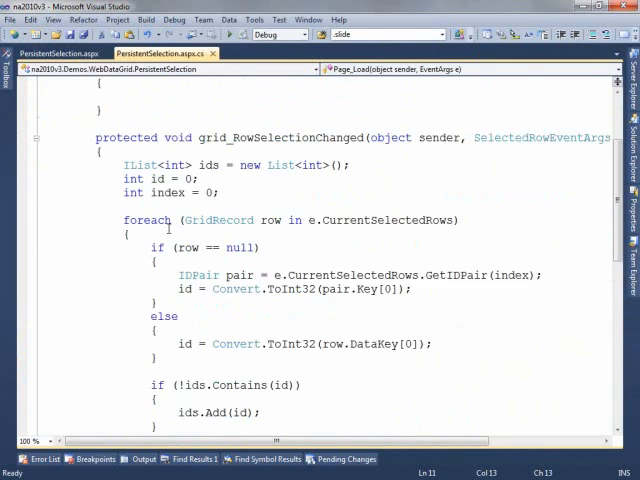
pyautogui.scroll(-3)
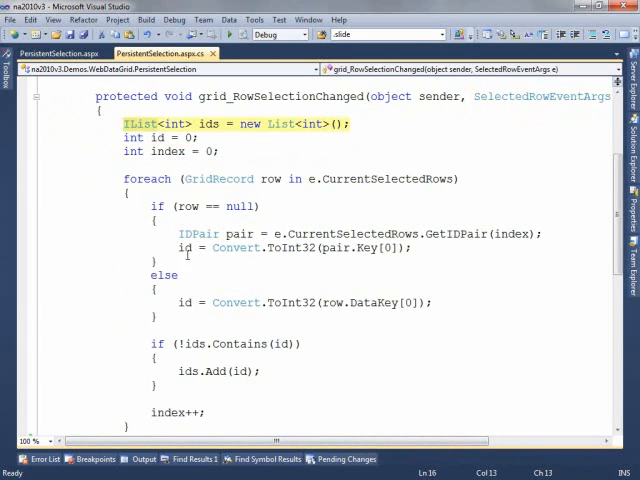
pyautogui.moveTo(200, 234)
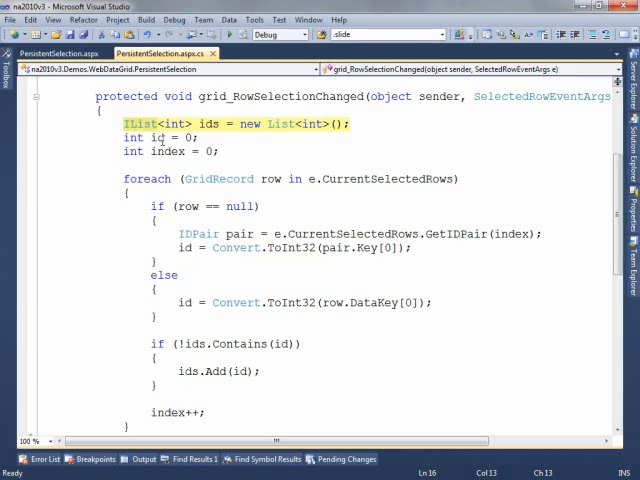
pyautogui.click(160, 136)
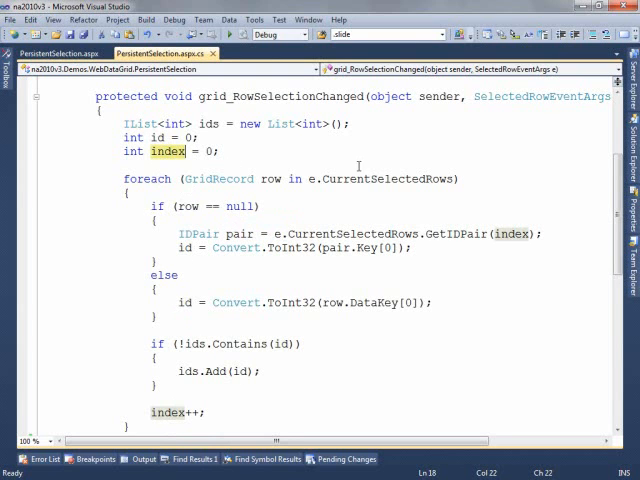
pyautogui.doubleClick(390, 180)
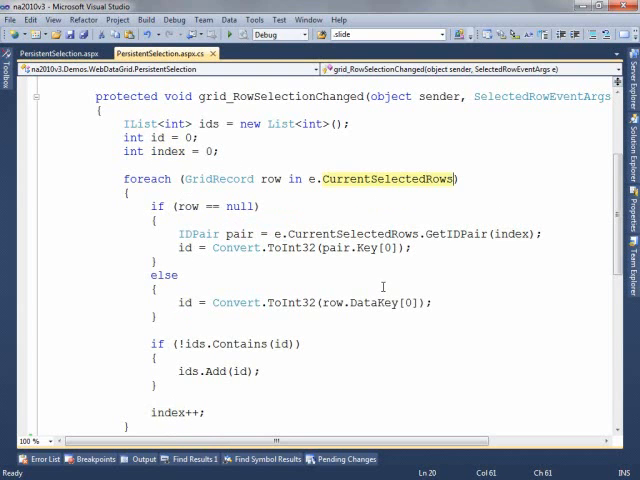
pyautogui.doubleClick(270, 180)
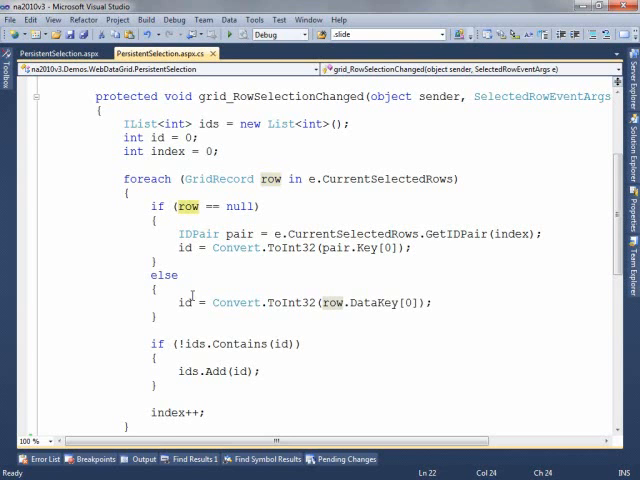
pyautogui.moveTo(384, 180)
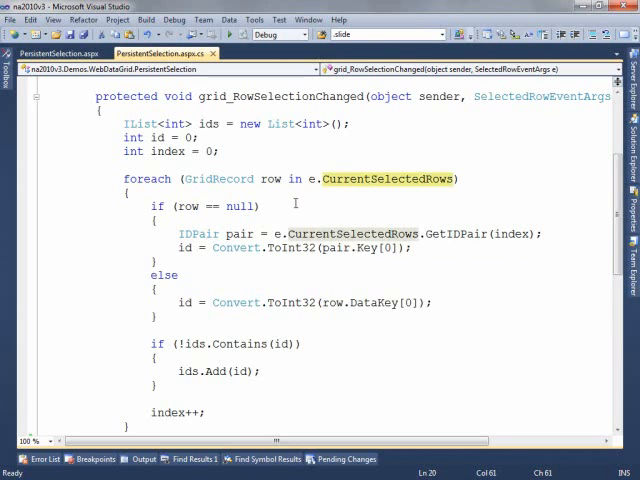
pyautogui.doubleClick(268, 180)
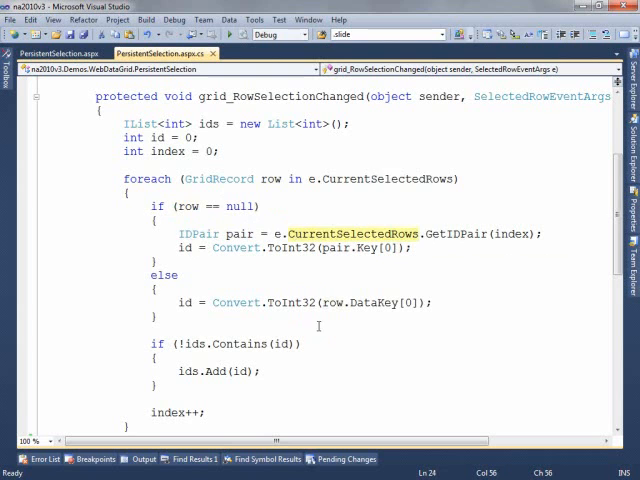
pyautogui.doubleClick(456, 232)
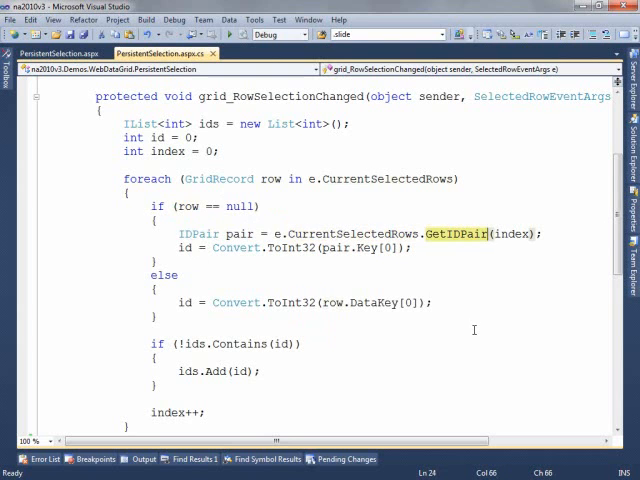
pyautogui.doubleClick(512, 234)
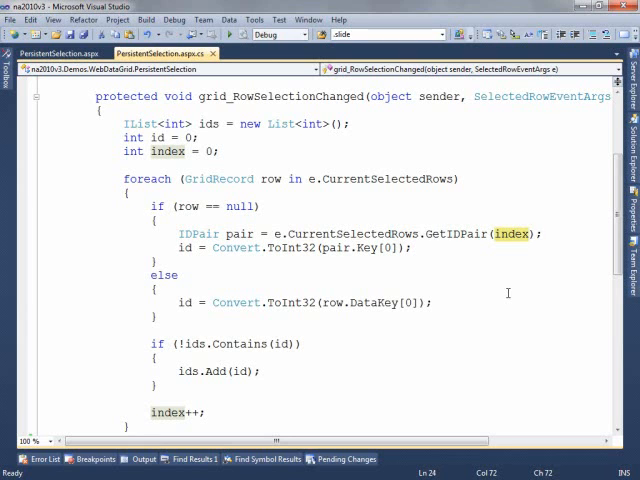
pyautogui.moveTo(176, 412)
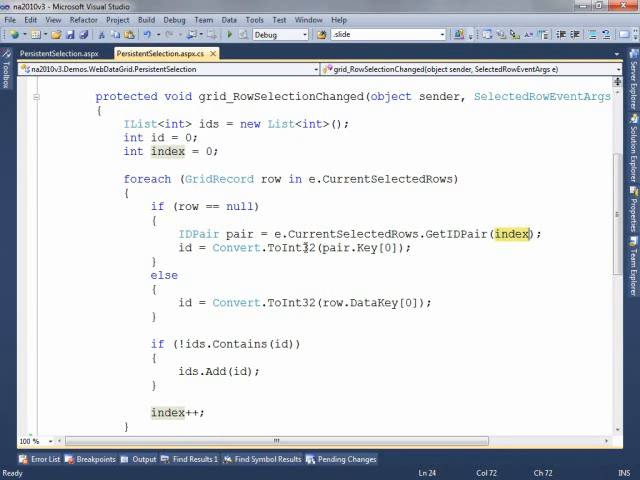
pyautogui.doubleClick(240, 232)
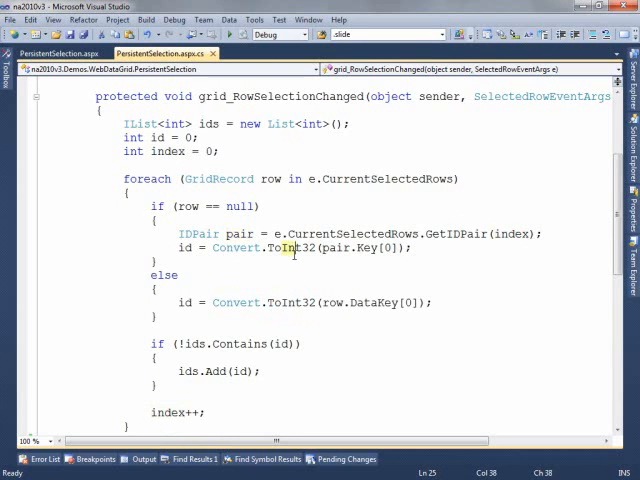
pyautogui.doubleClick(362, 246)
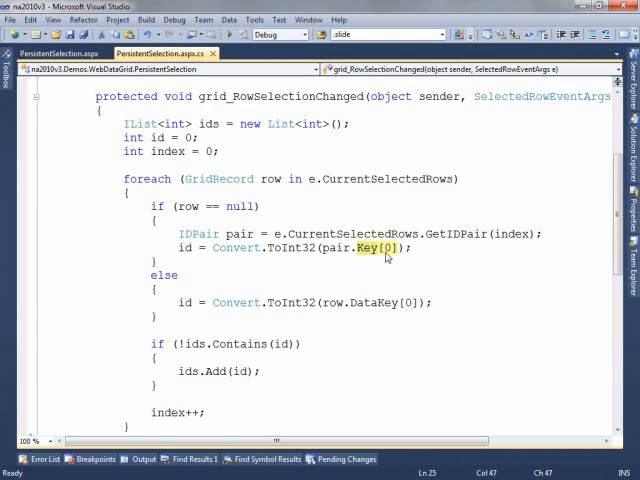
pyautogui.moveTo(230, 252)
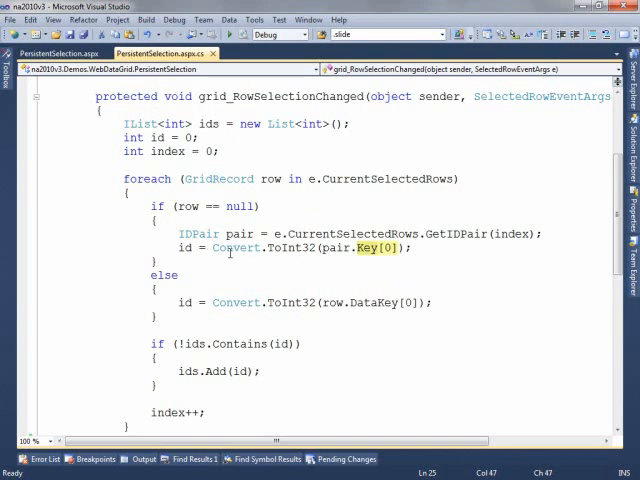
pyautogui.moveTo(184, 302)
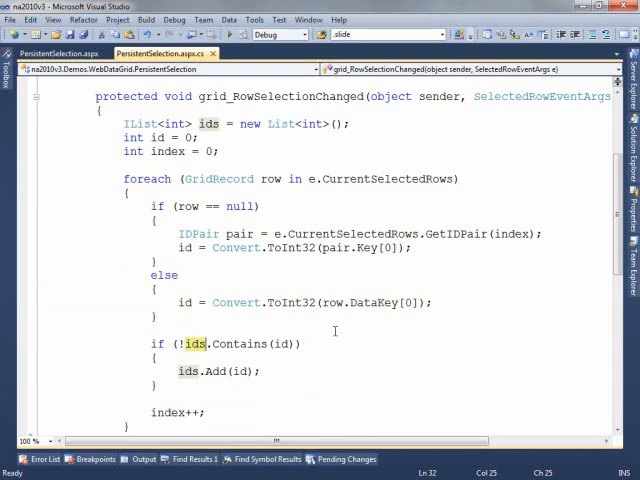
pyautogui.moveTo(284, 344)
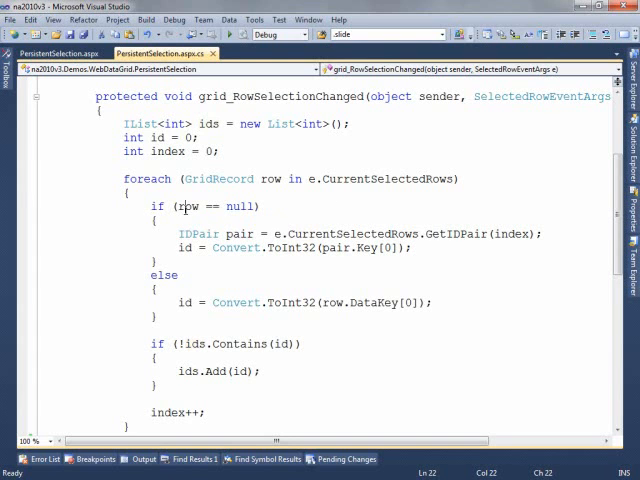
pyautogui.doubleClick(188, 206)
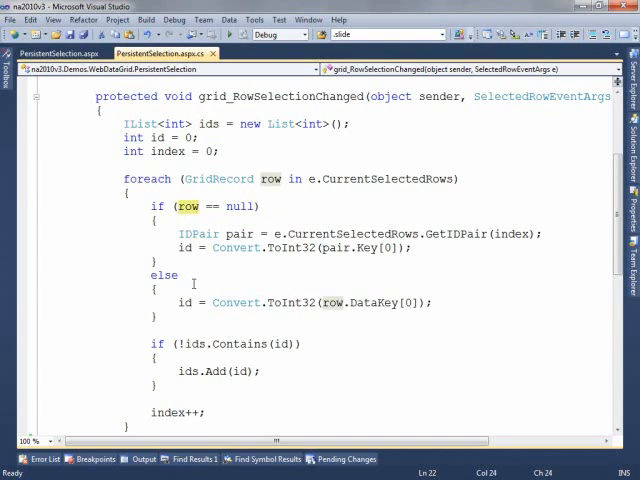
pyautogui.moveTo(356, 312)
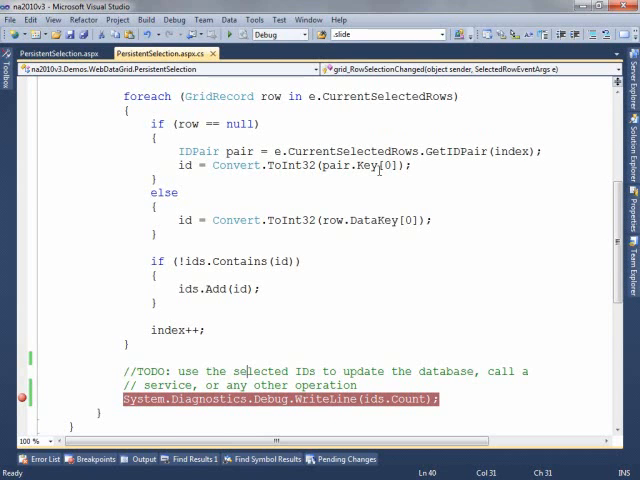
pyautogui.doubleClick(450, 152)
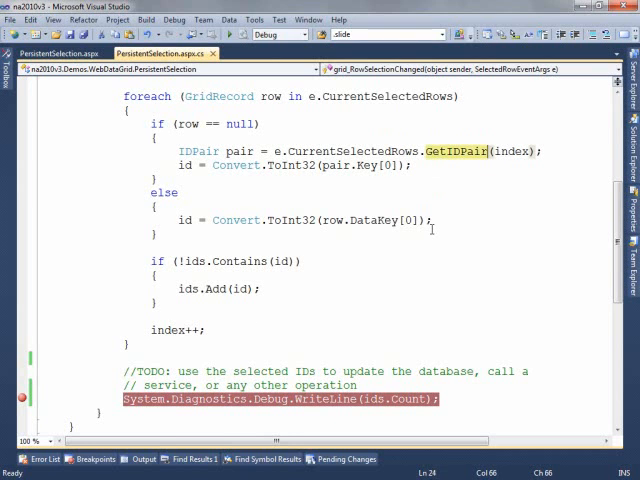